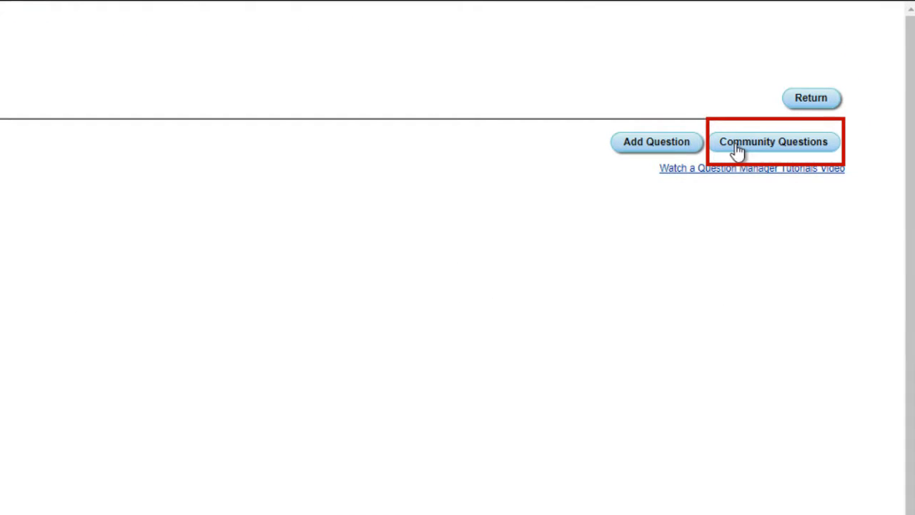
Show the Community Question Import list of questions shared by other users.
{"action": "left_click", "coordinate": [774, 141]}
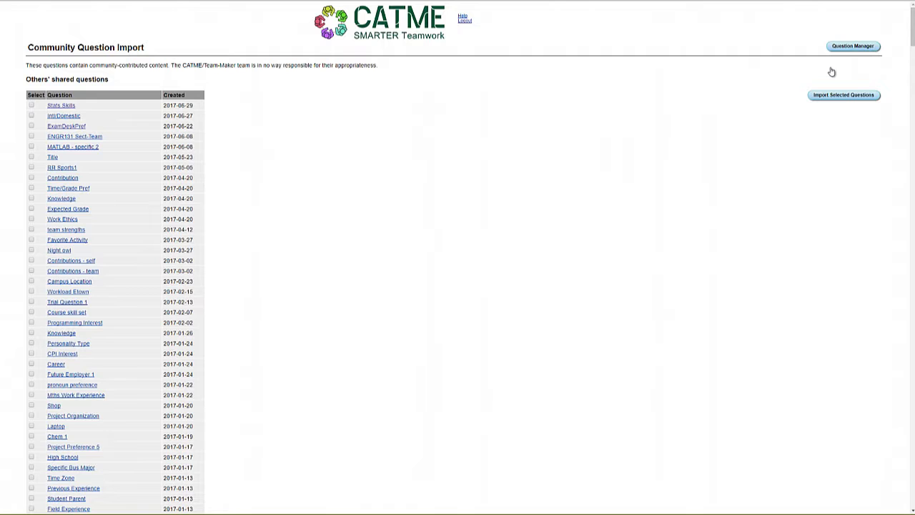
{"action": "mouse_move", "coordinate": [598, 129]}
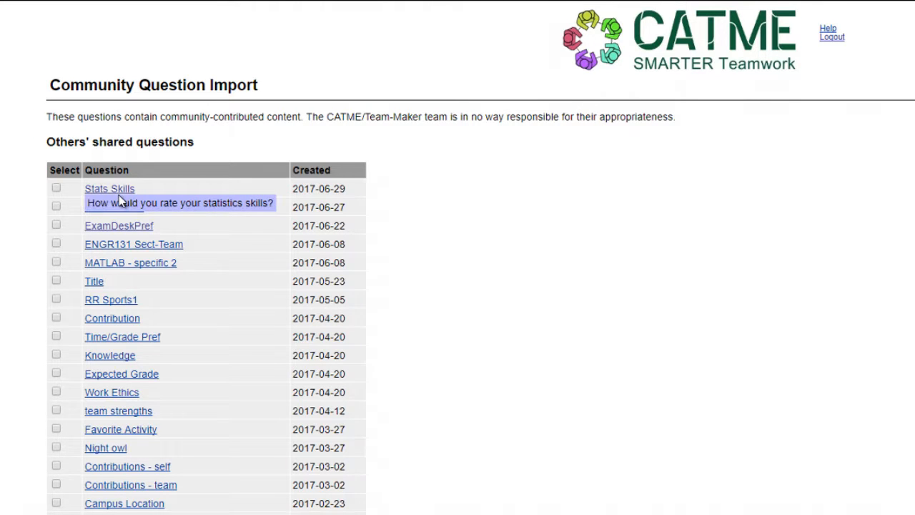
Duplicate the Stats Skills community question as a Multiple Choice, Choose One question.
{"action": "left_click", "coordinate": [108, 189]}
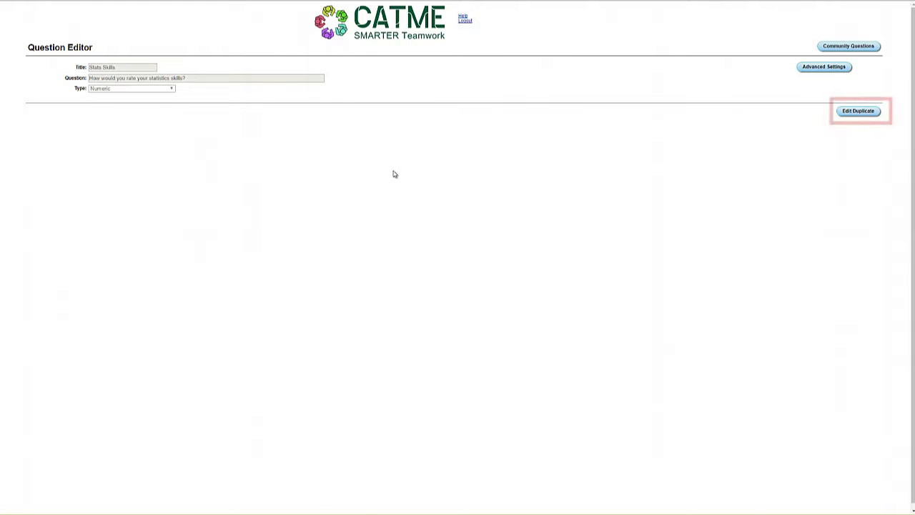
{"action": "left_click", "coordinate": [858, 111]}
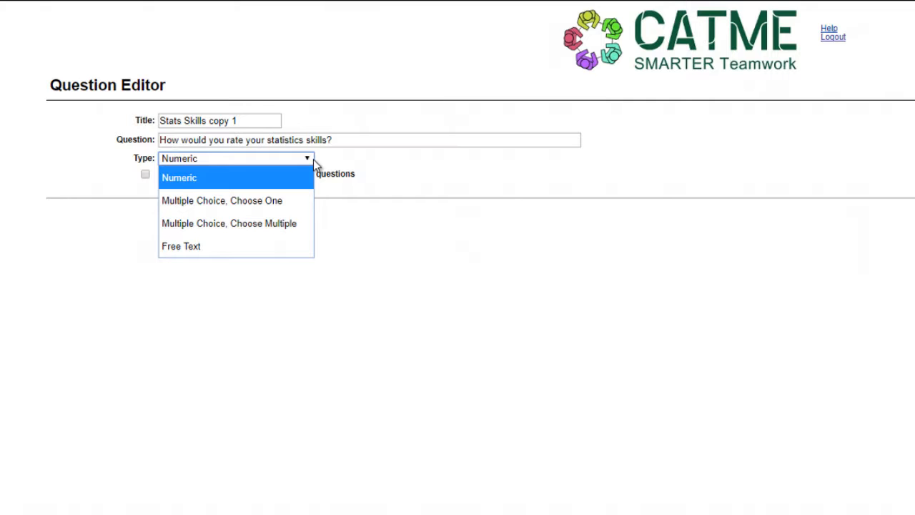
{"action": "left_click", "coordinate": [222, 200]}
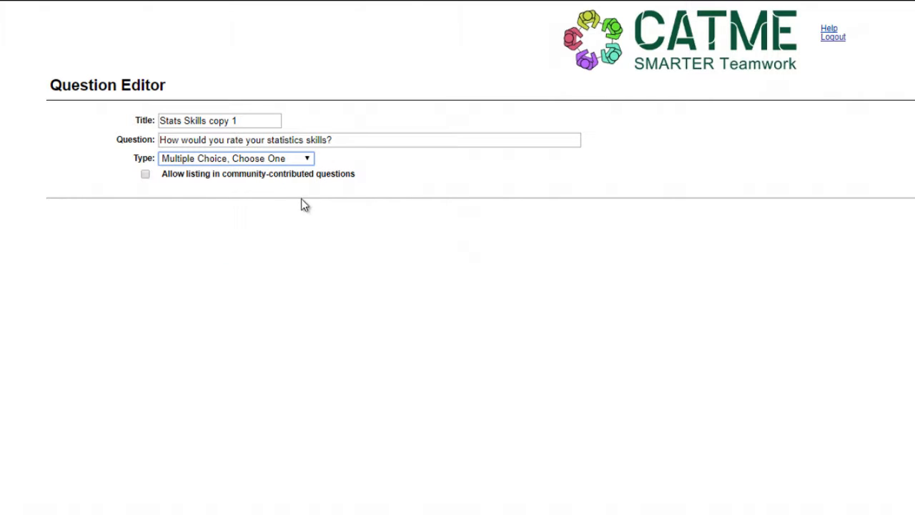
{"action": "left_click", "coordinate": [146, 175]}
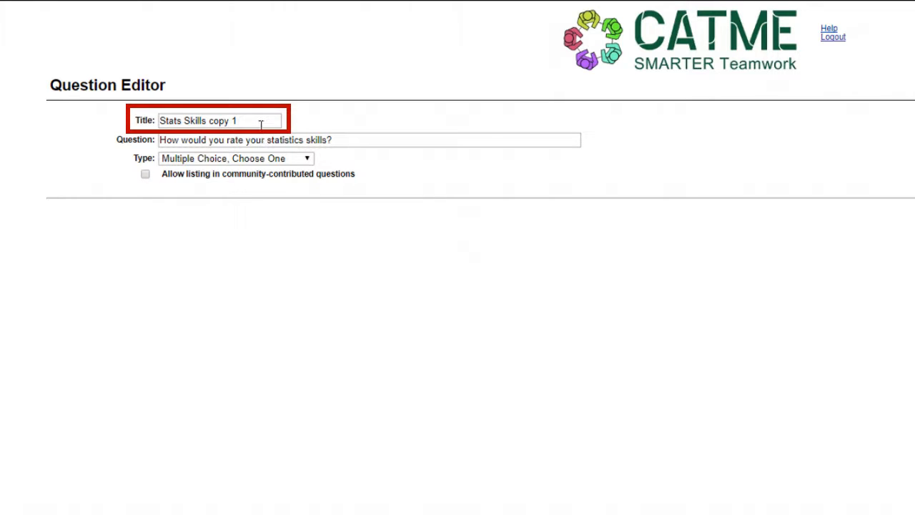
Keep the copy titled 'Stats Skills copy 1' and move on to its advanced settings.
{"action": "left_click", "coordinate": [220, 120]}
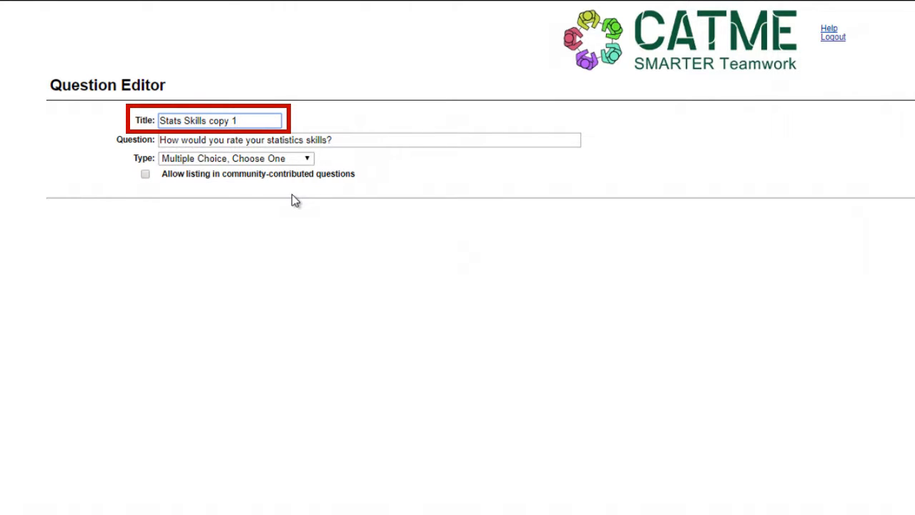
{"action": "left_click", "coordinate": [218, 120]}
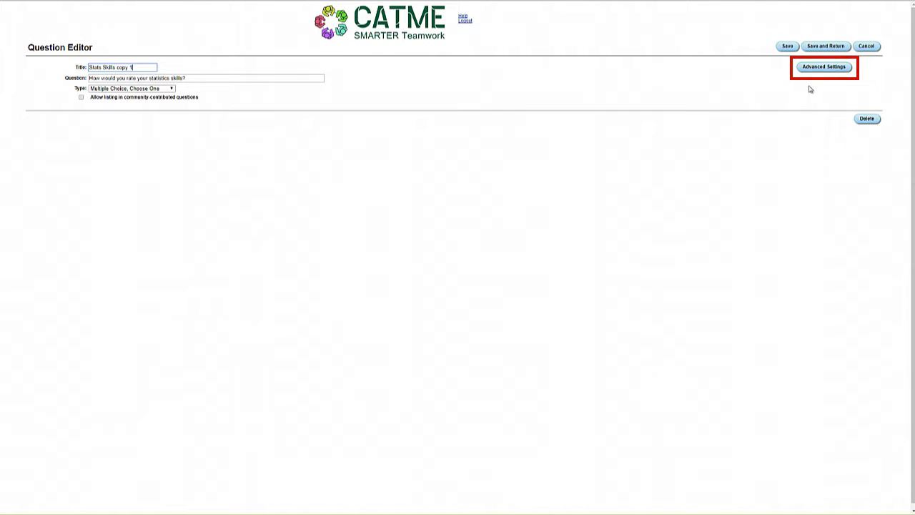
{"action": "left_click", "coordinate": [824, 67]}
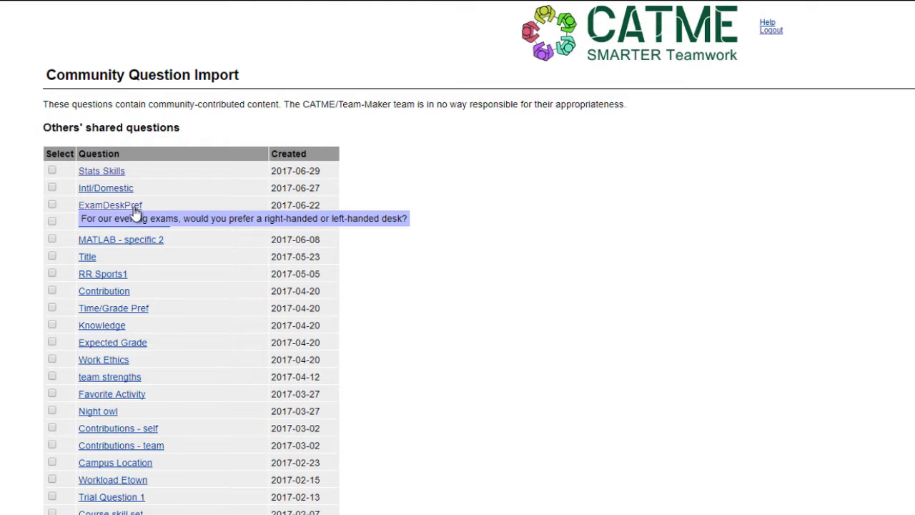
Import the checked ExamDeskPref and Intl/Domestic questions as personal questions.
{"action": "left_click", "coordinate": [51, 186]}
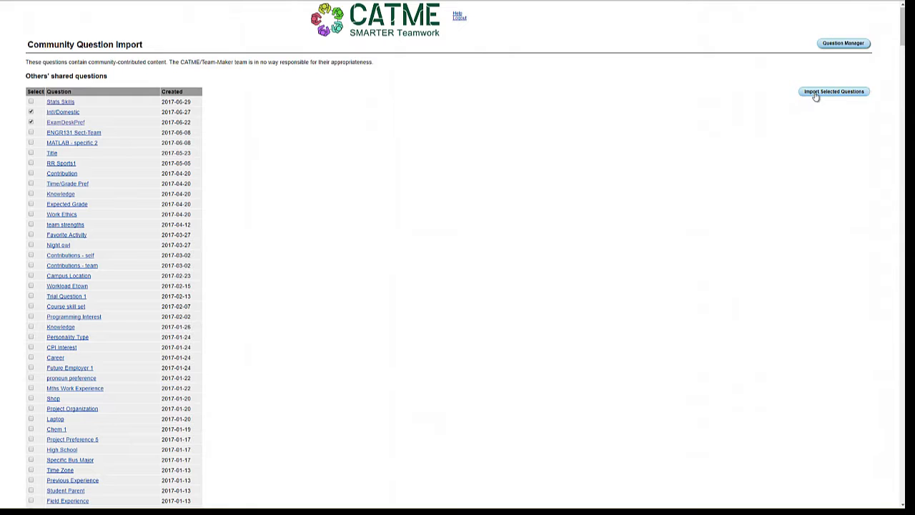
{"action": "left_click", "coordinate": [834, 92]}
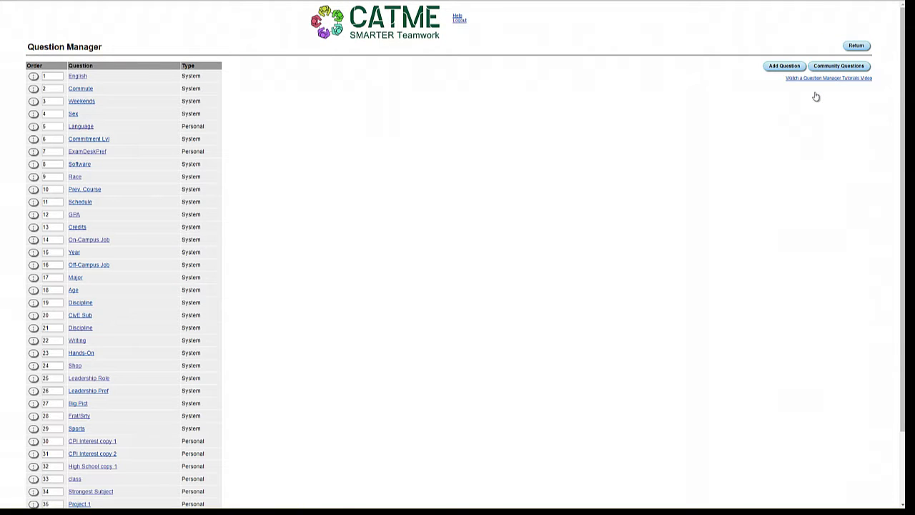
{"action": "mouse_move", "coordinate": [561, 193]}
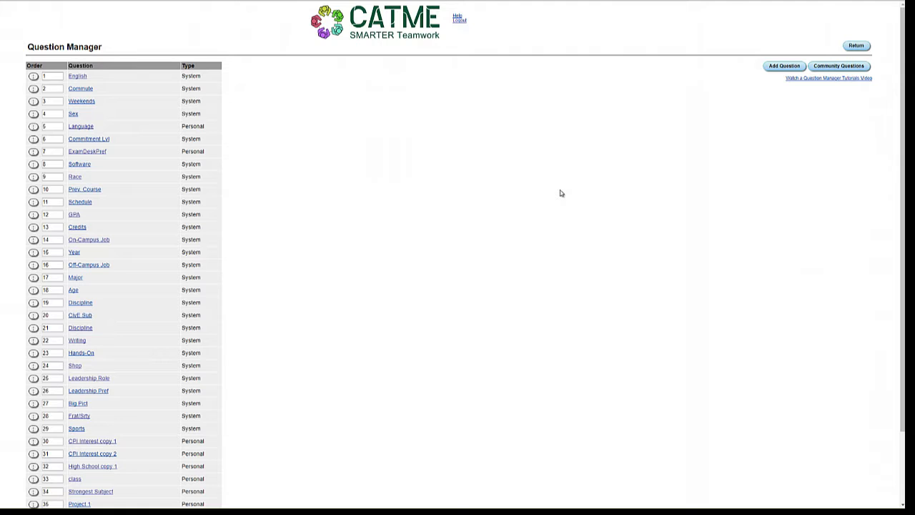
{"action": "scroll", "scroll_direction": "down", "scroll_amount": 3}
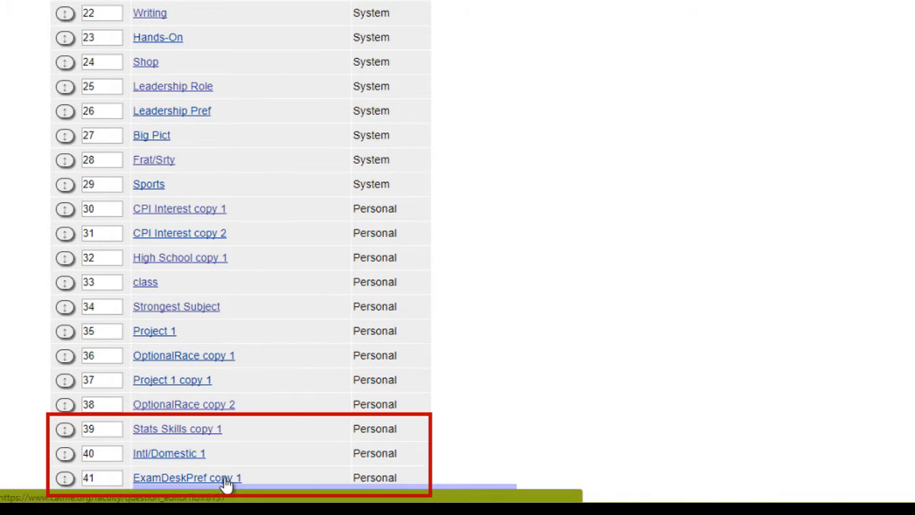
{"action": "mouse_move", "coordinate": [169, 452]}
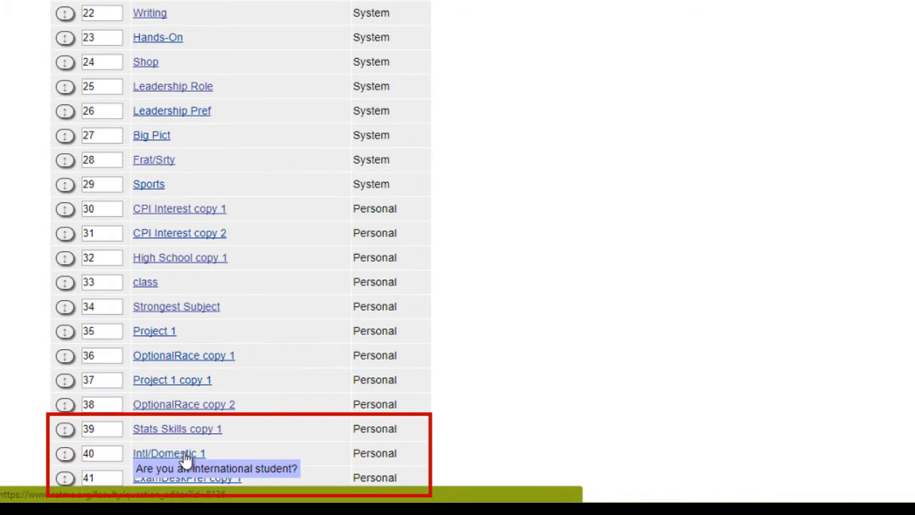